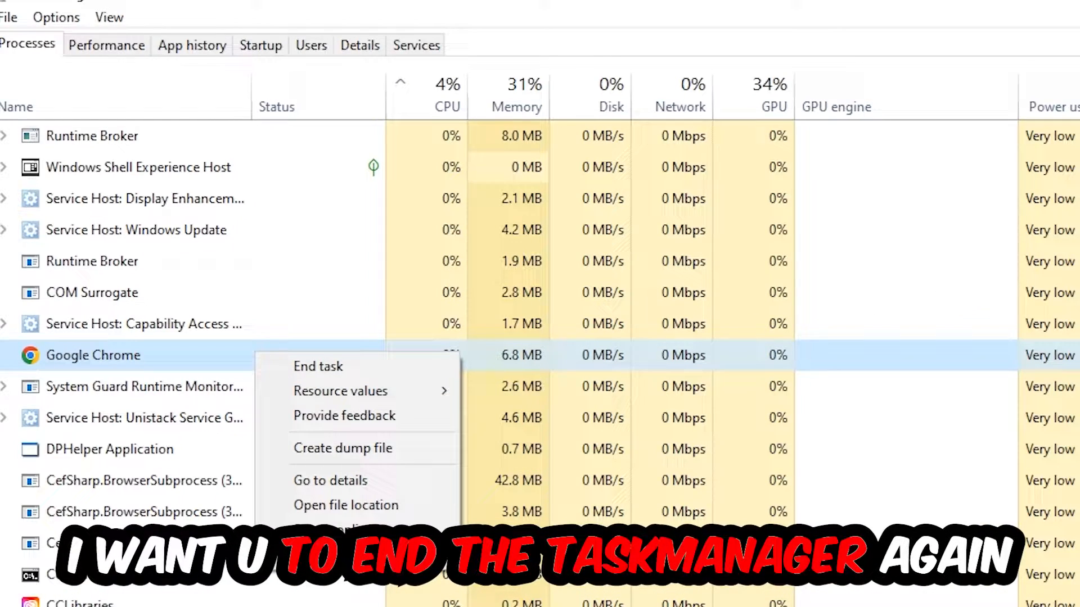
End the Google Chrome task so the desktop comes back into view.
left_click(317, 367)
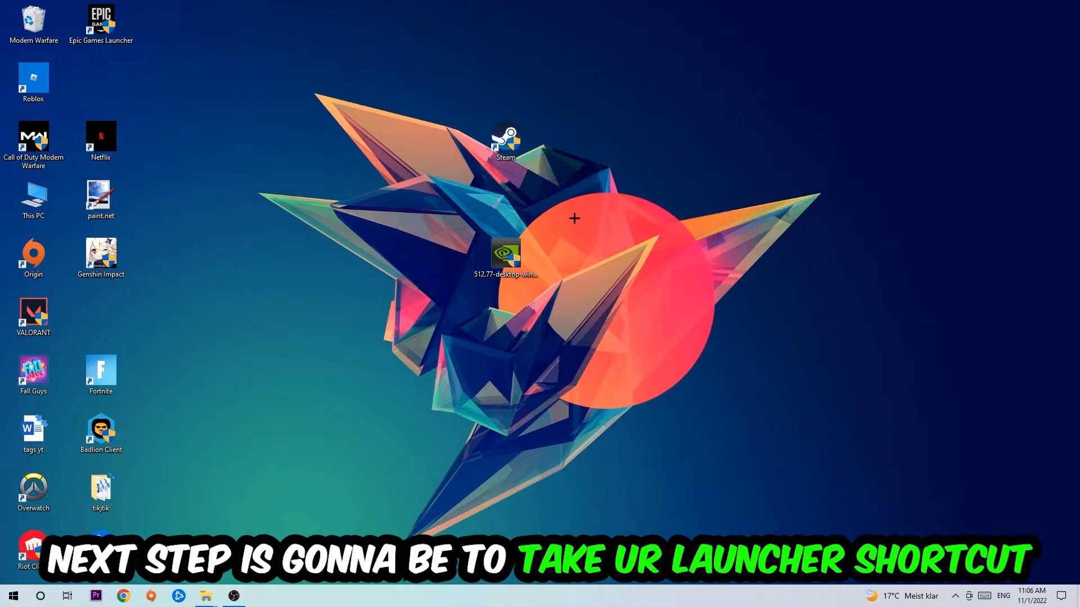
Reposition the Steam shortcut and launch Steam with administrator rights from its menu.
left_click_drag(505, 143, 640, 200)
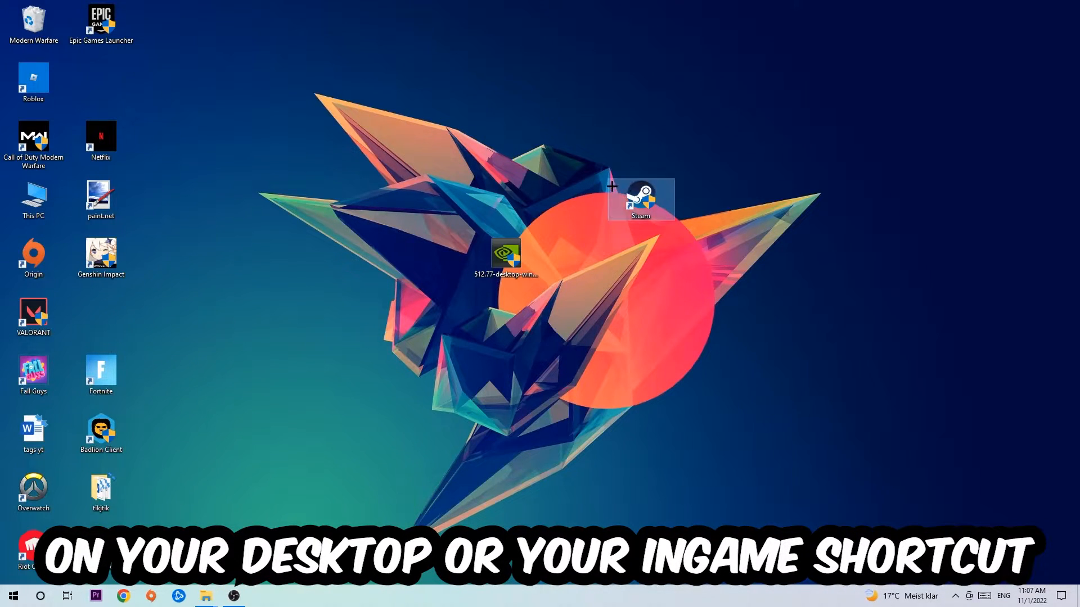
right_click(641, 198)
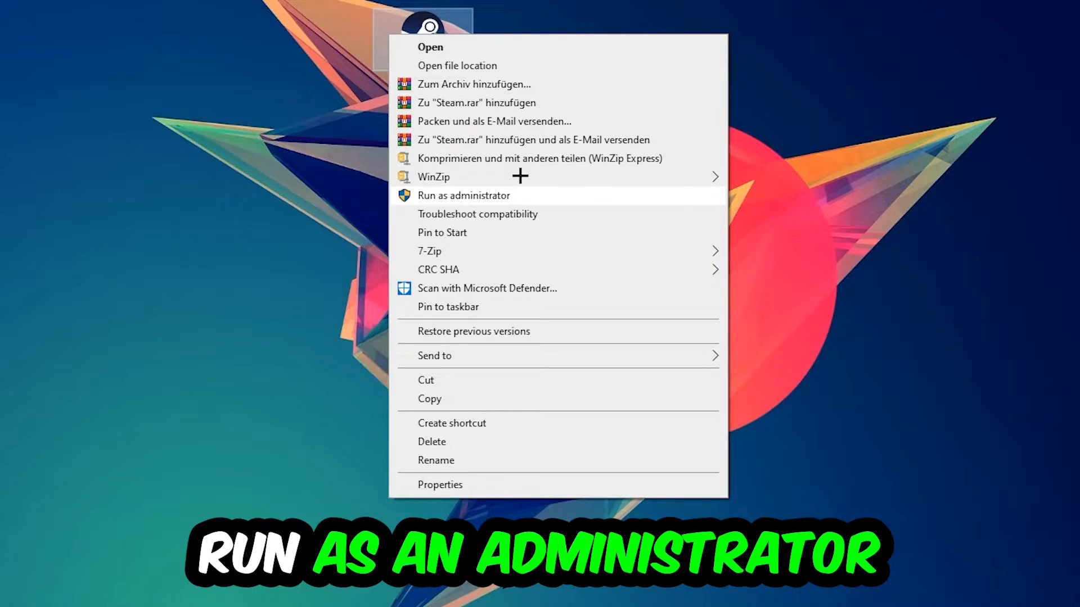
left_click(463, 196)
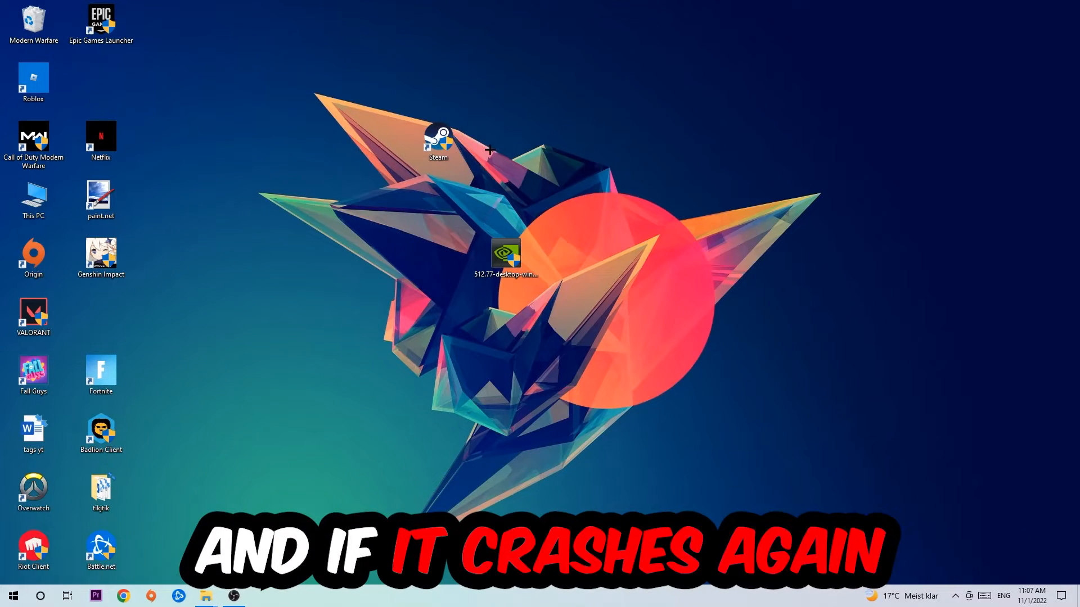
Bring up the Properties dialog of the Steam shortcut.
left_click_drag(438, 142, 370, 196)
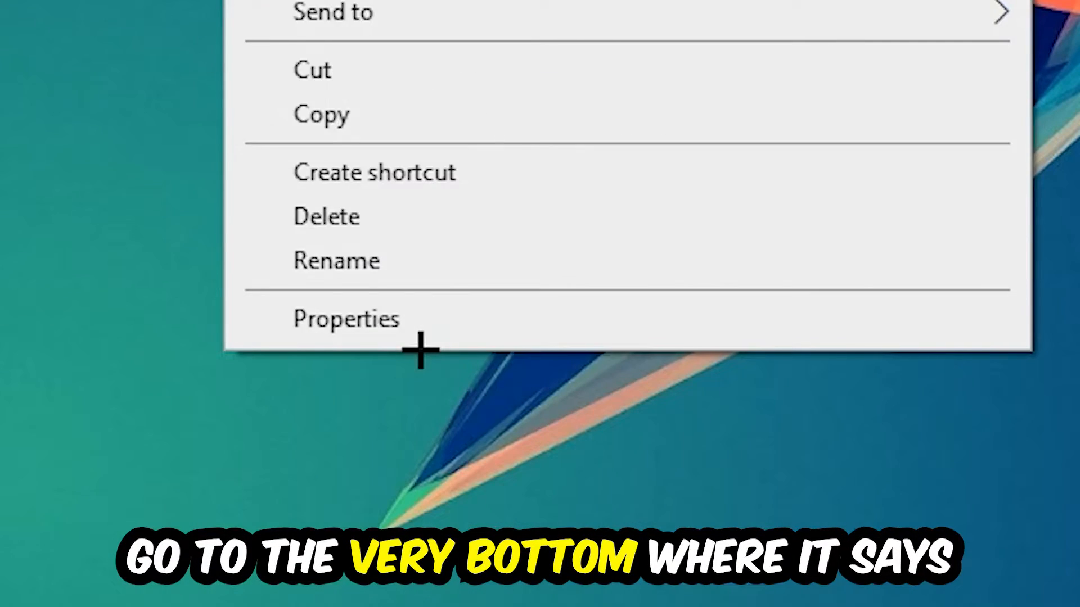
left_click(346, 318)
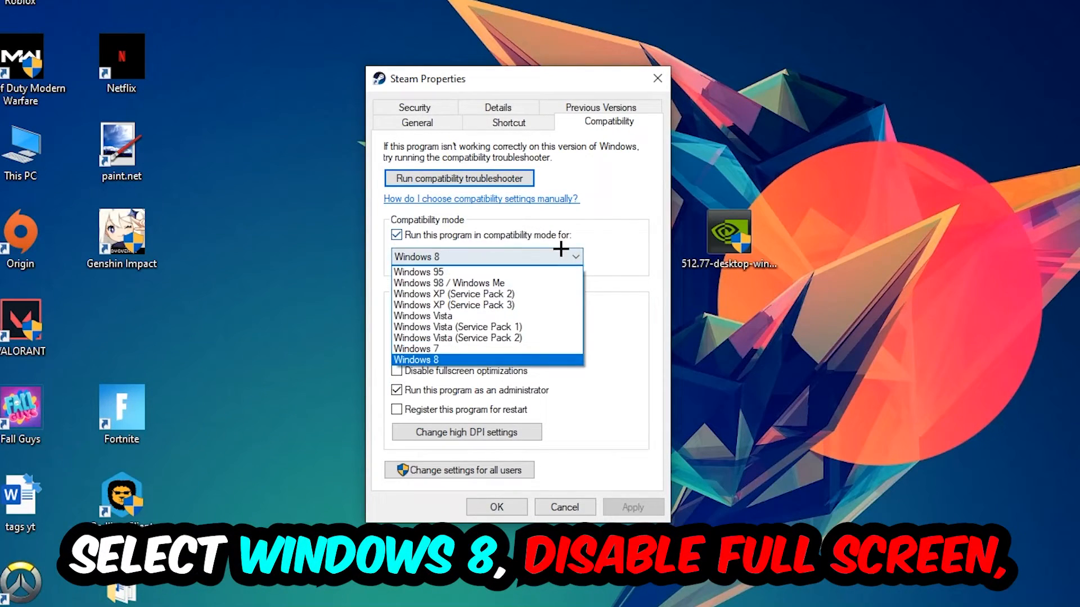
Set Windows 8 compatibility mode with Run as administrator and apply the change.
left_click(416, 360)
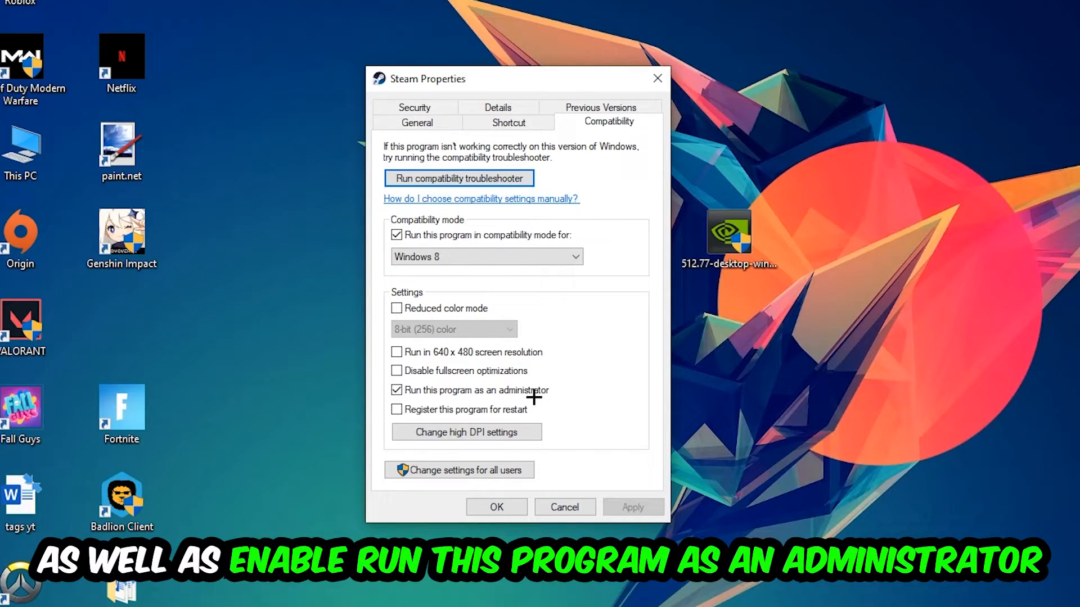
left_click(496, 506)
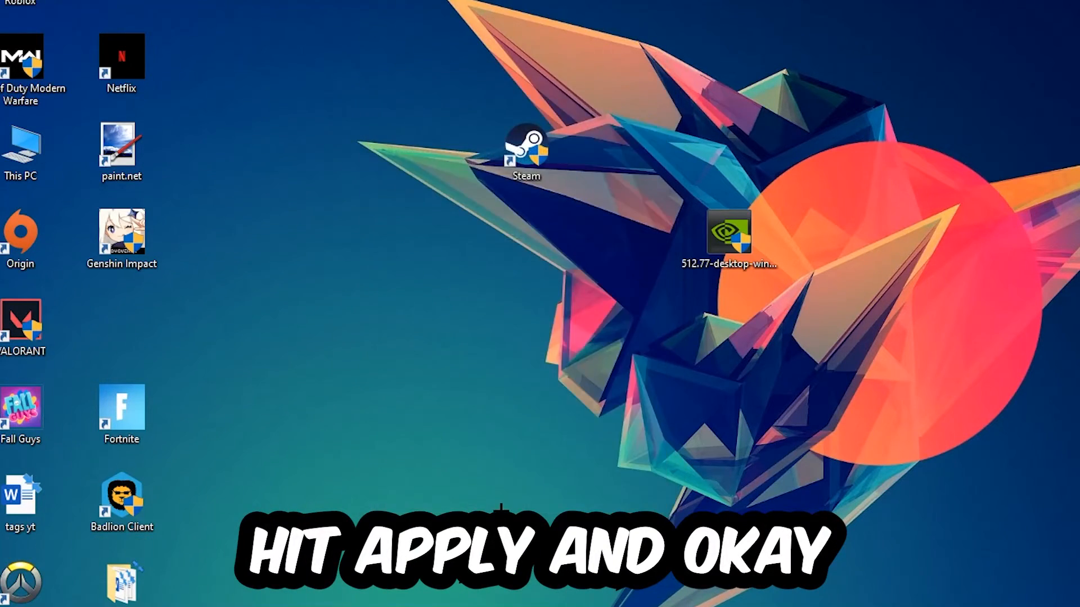